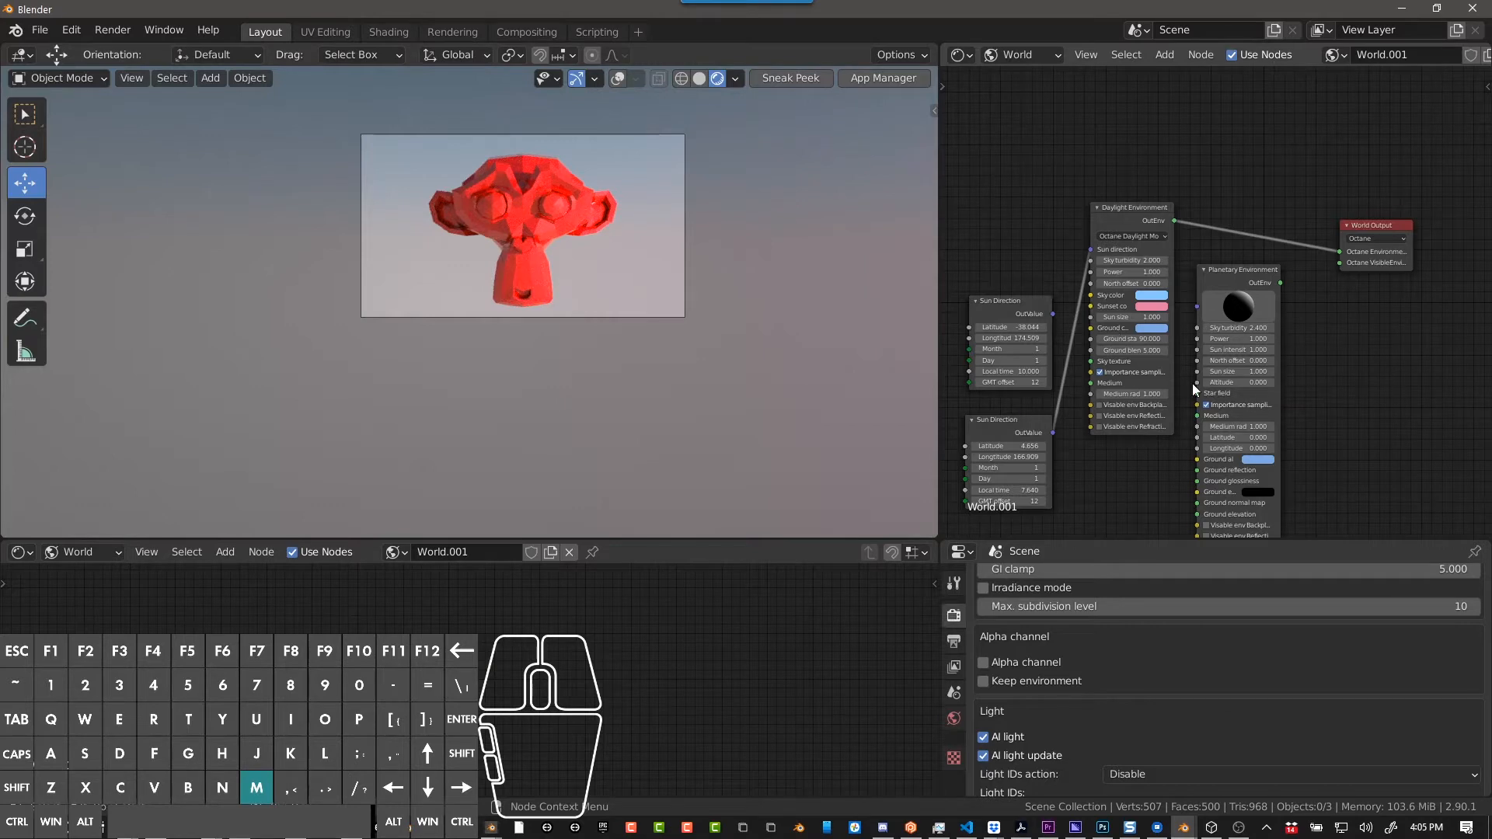
pyautogui.moveTo(1184, 311)
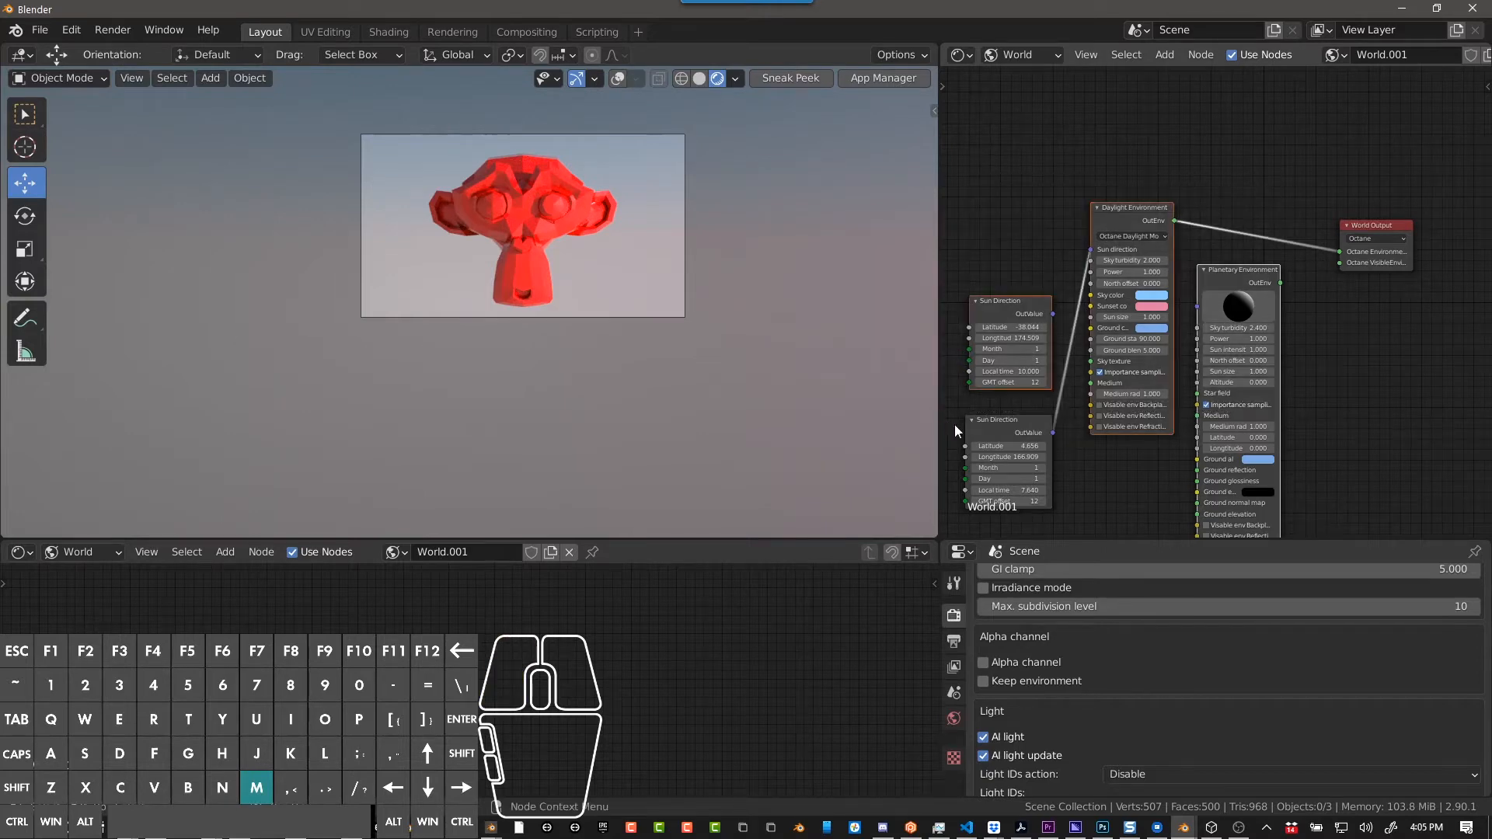
pyautogui.moveTo(1106, 331)
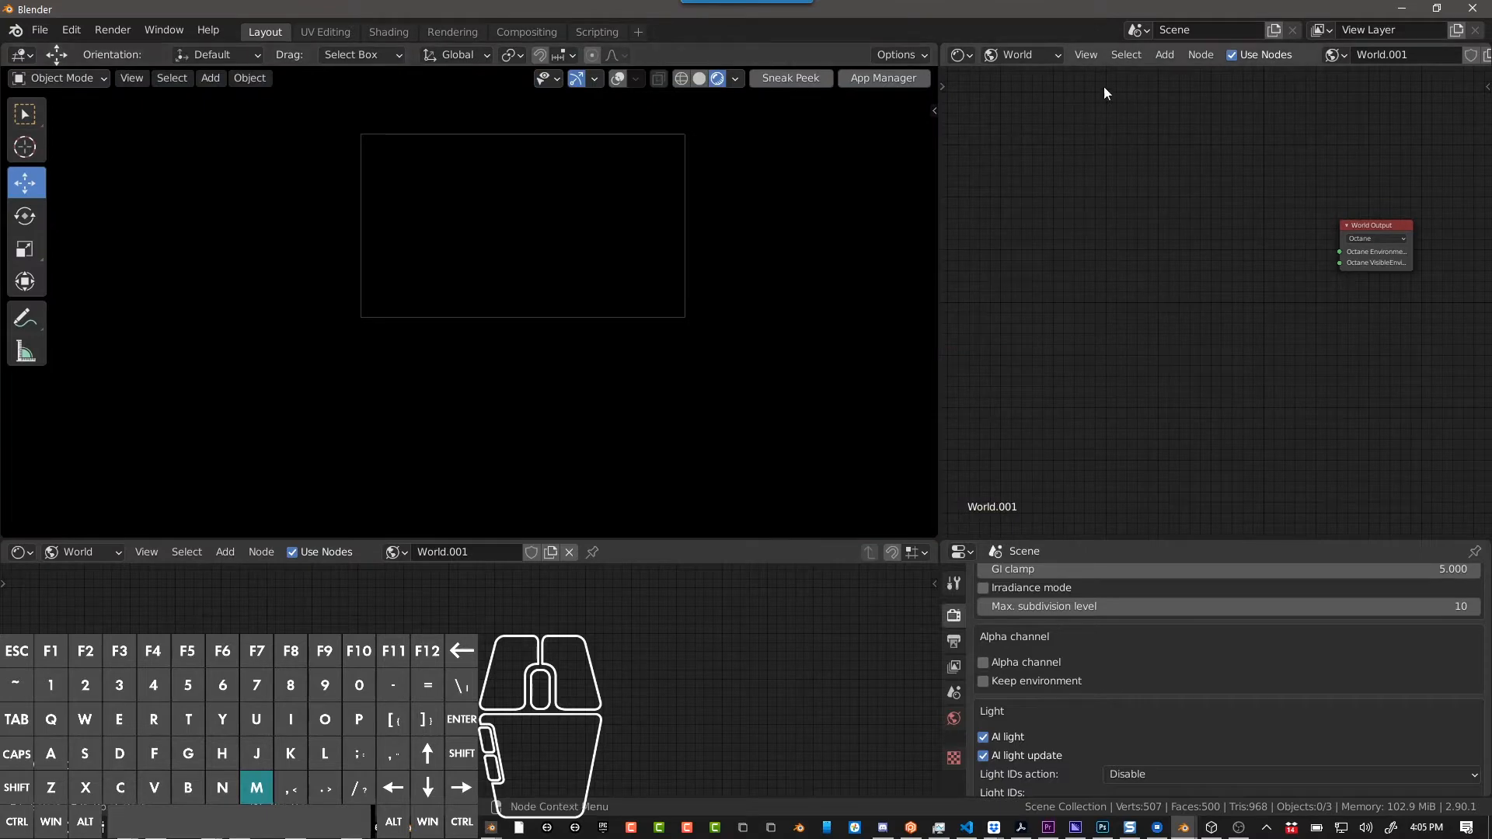
# Peek at the Editor Type list and dismiss it unchanged before adding world nodes.
pyautogui.click(959, 54)
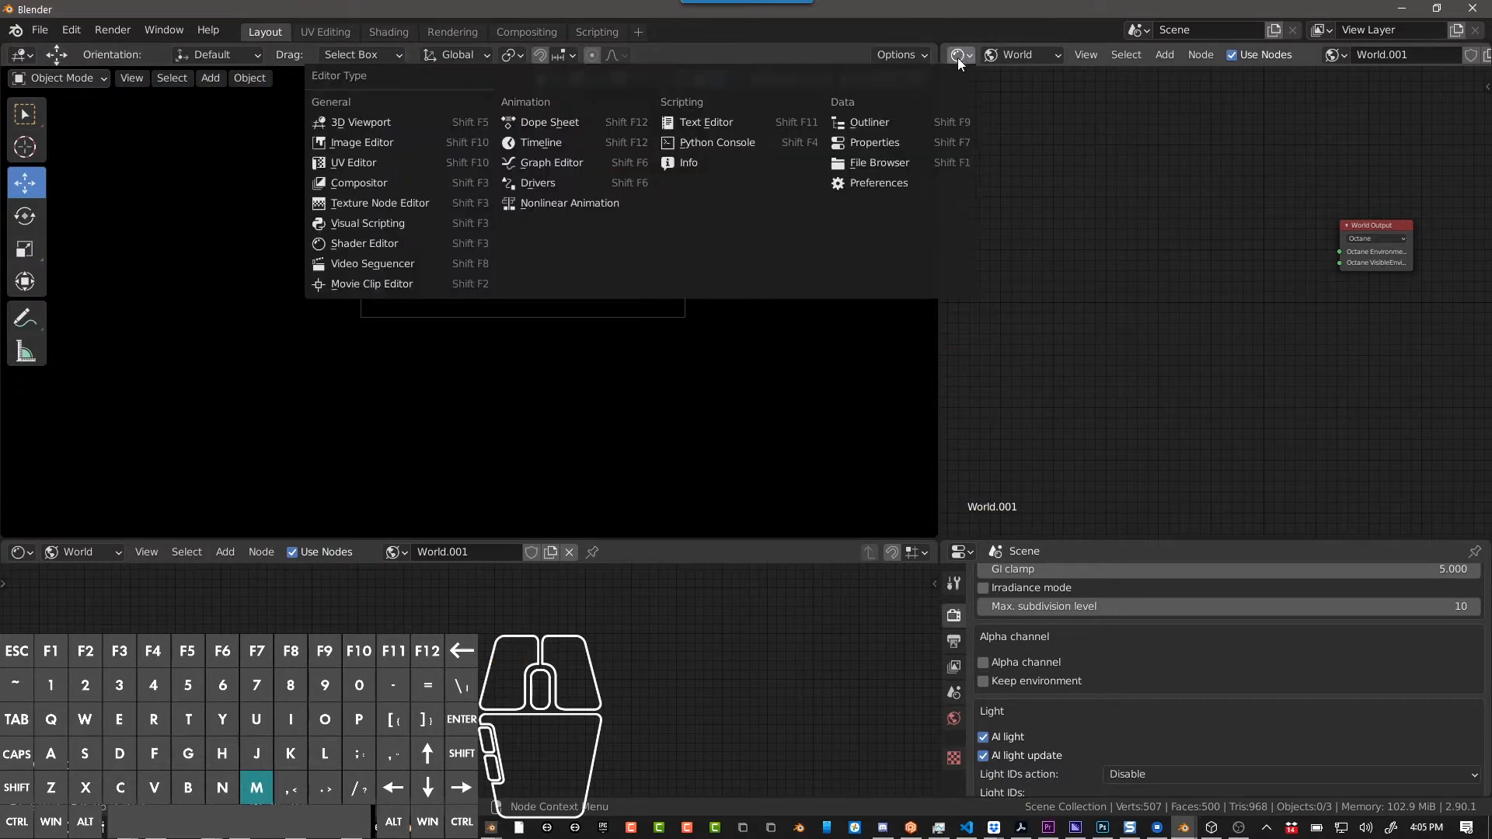
pyautogui.click(959, 54)
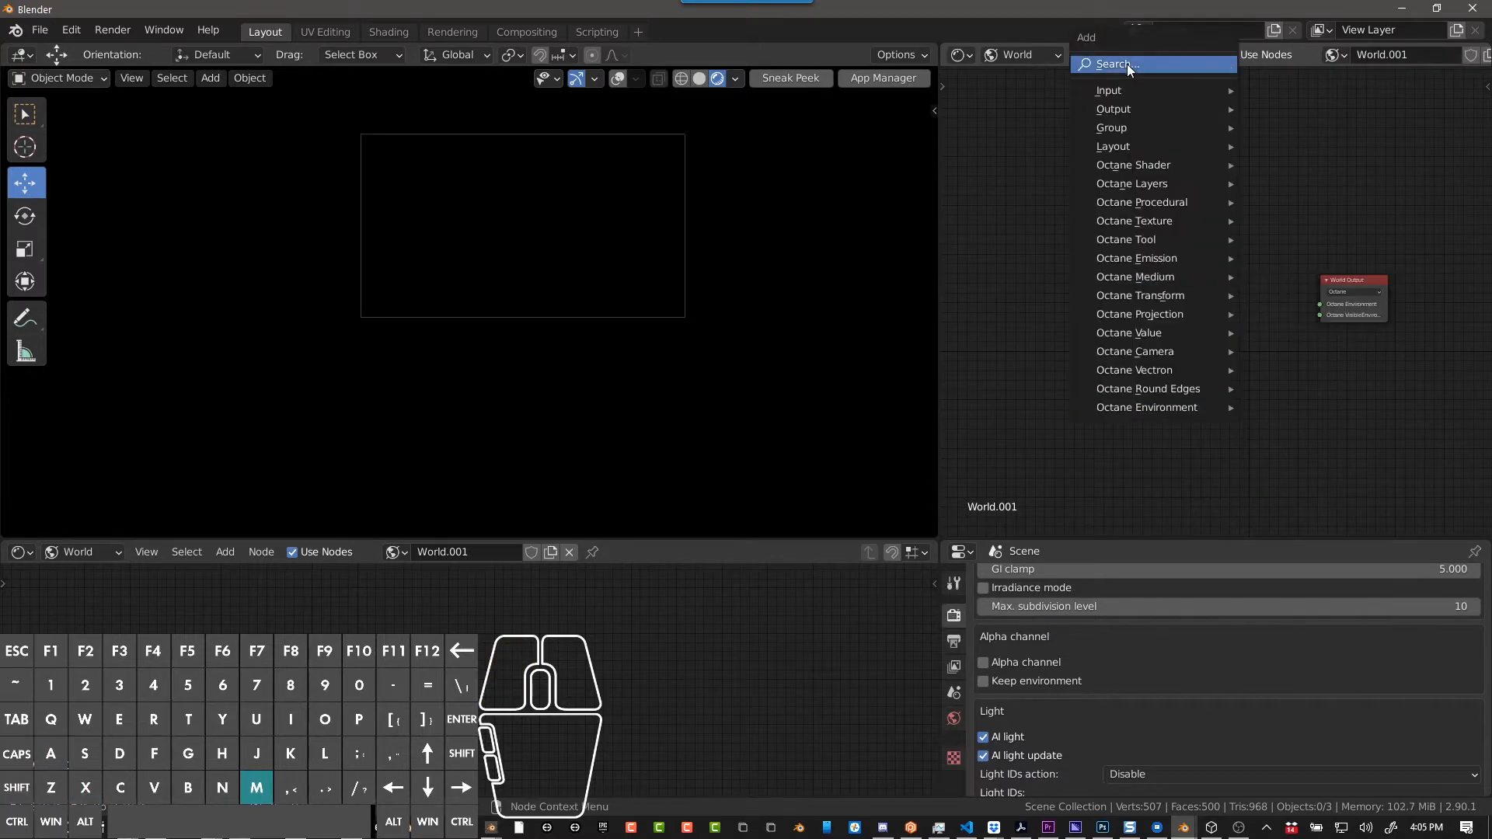
# Search 'env' and wire a Daylight Environment node into the World Output.
pyautogui.write('env')
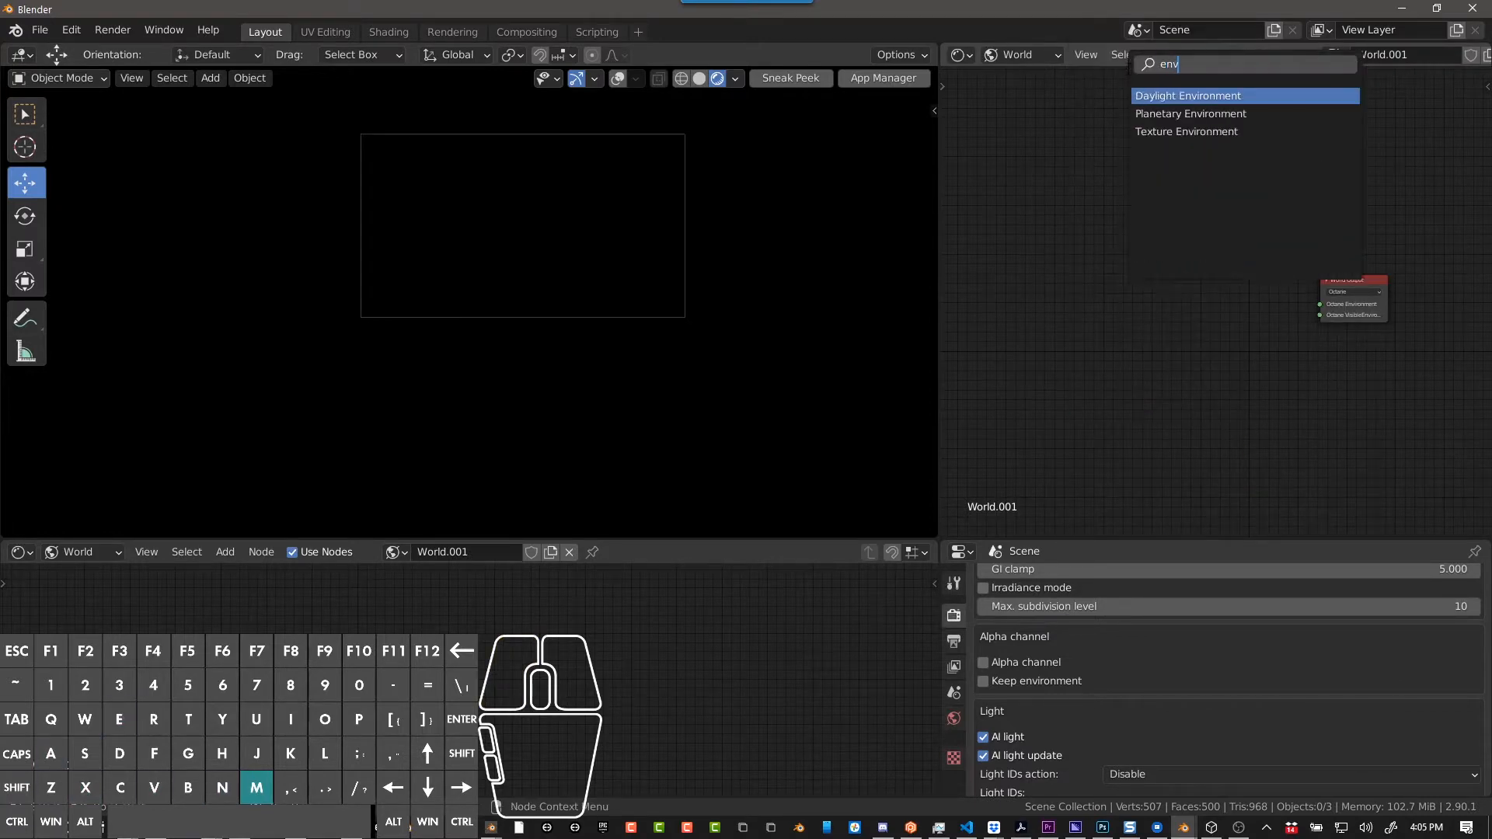
pyautogui.click(1187, 95)
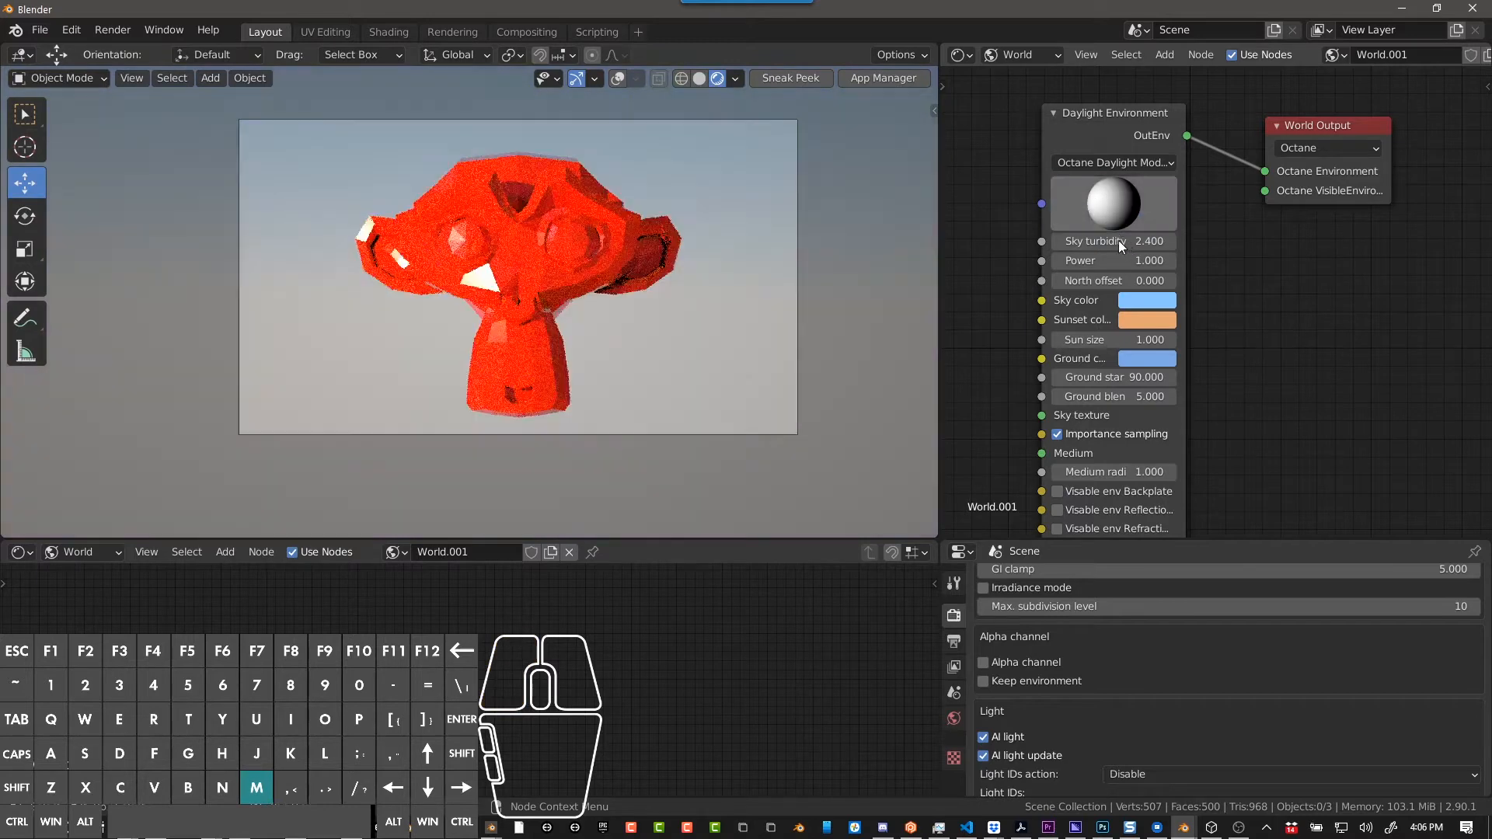
# Set the Daylight Environment's Sky turbidity to 0 for a clean render.
pyautogui.moveTo(1113, 241); pyautogui.dragTo(1170, 240)
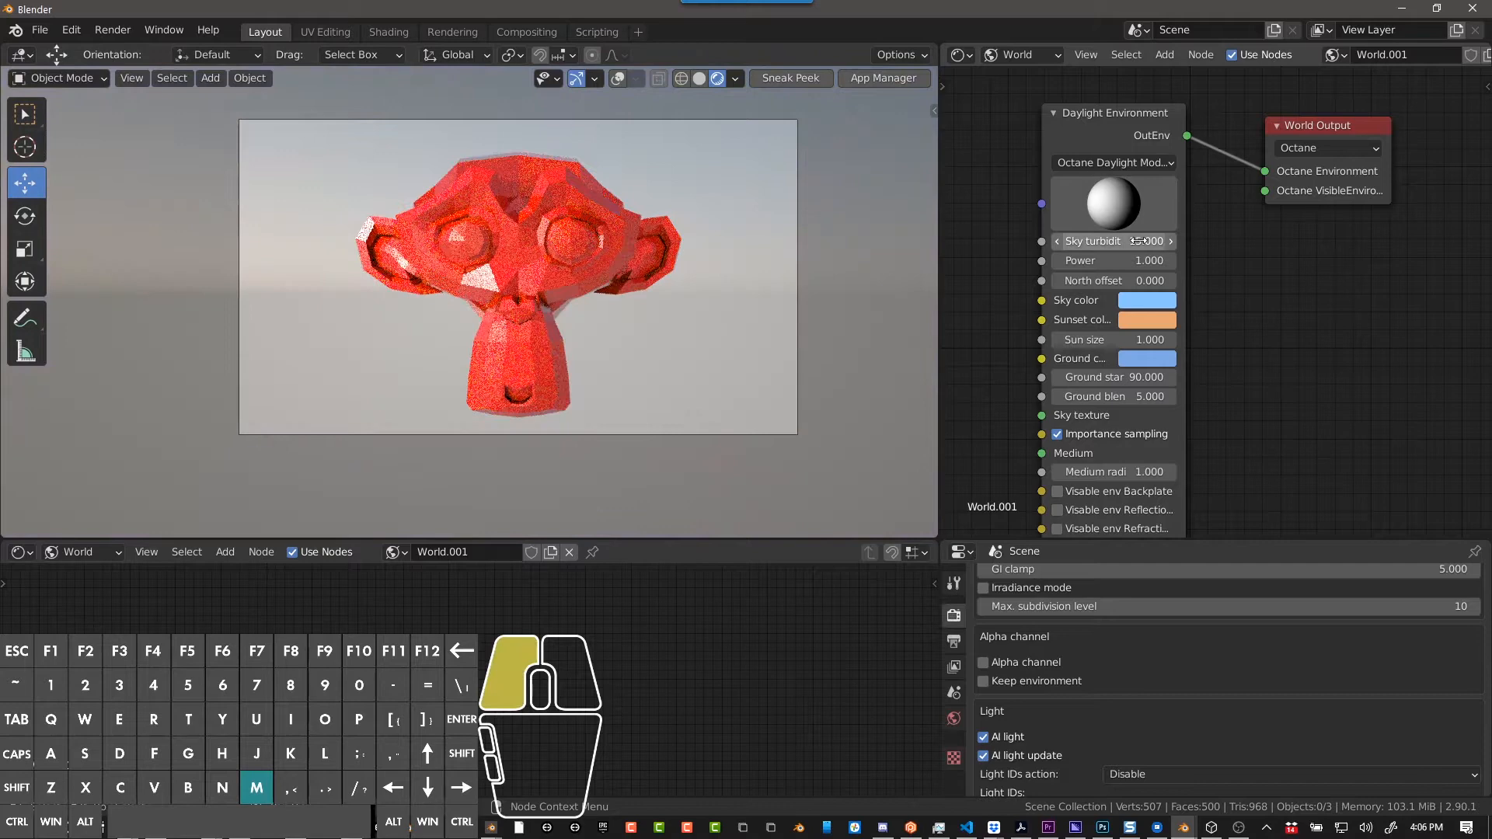
pyautogui.doubleClick(1111, 241)
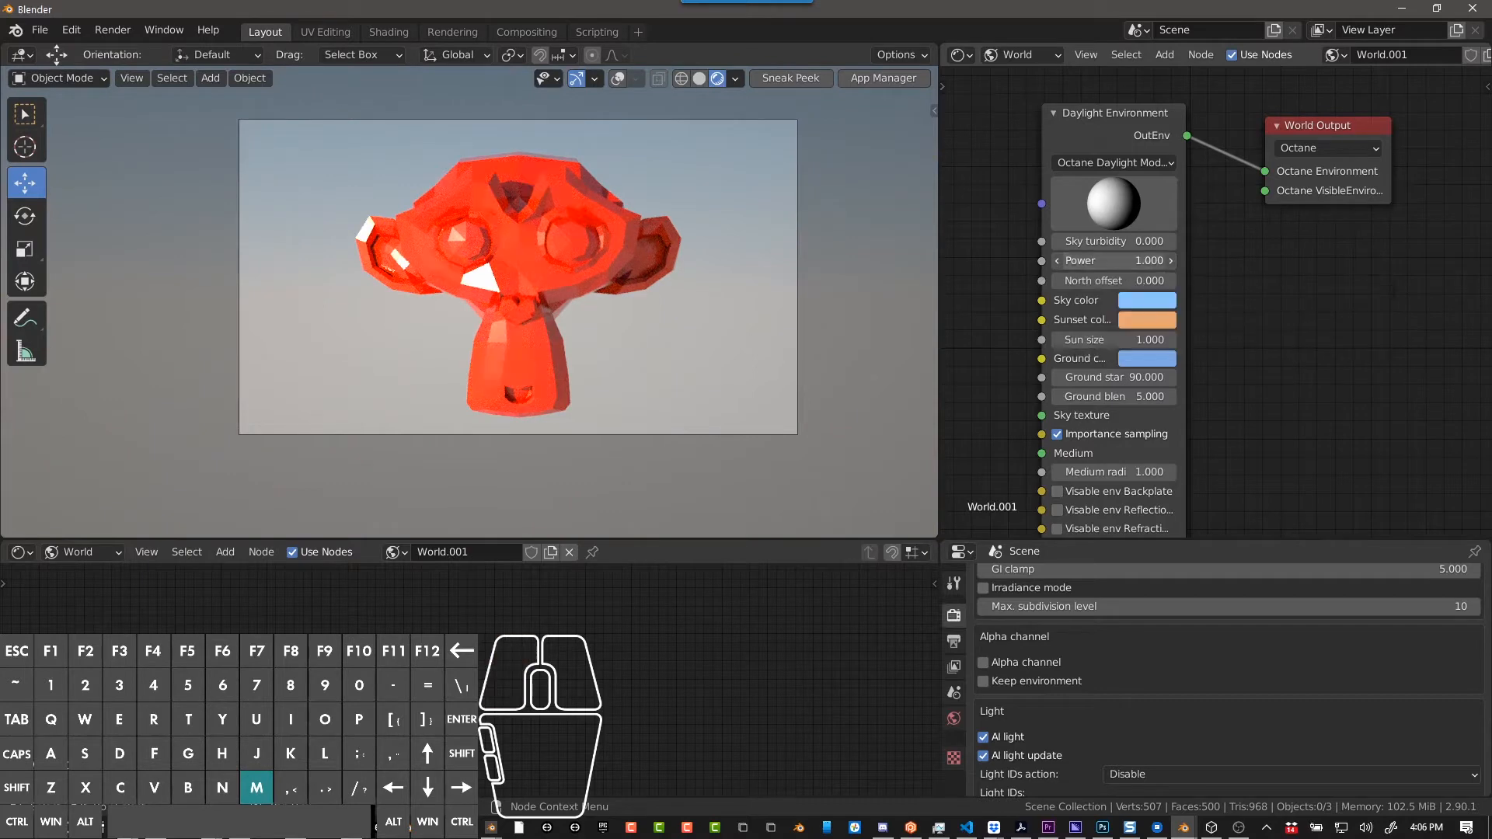
pyautogui.click(1168, 259)
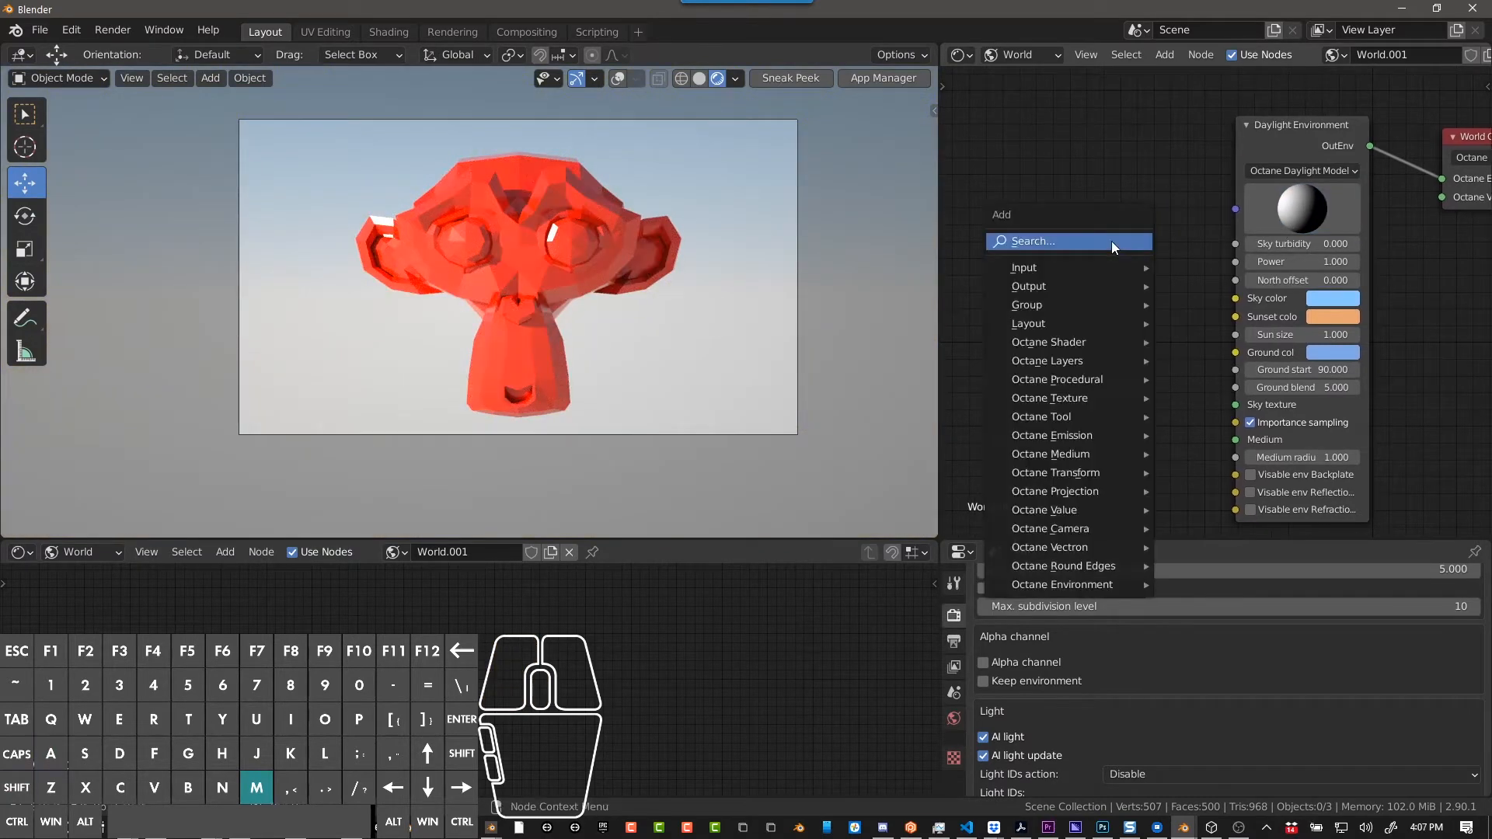
# Add a Sun Direction node set to month 12, day 8, local time 15.
pyautogui.write('sun')
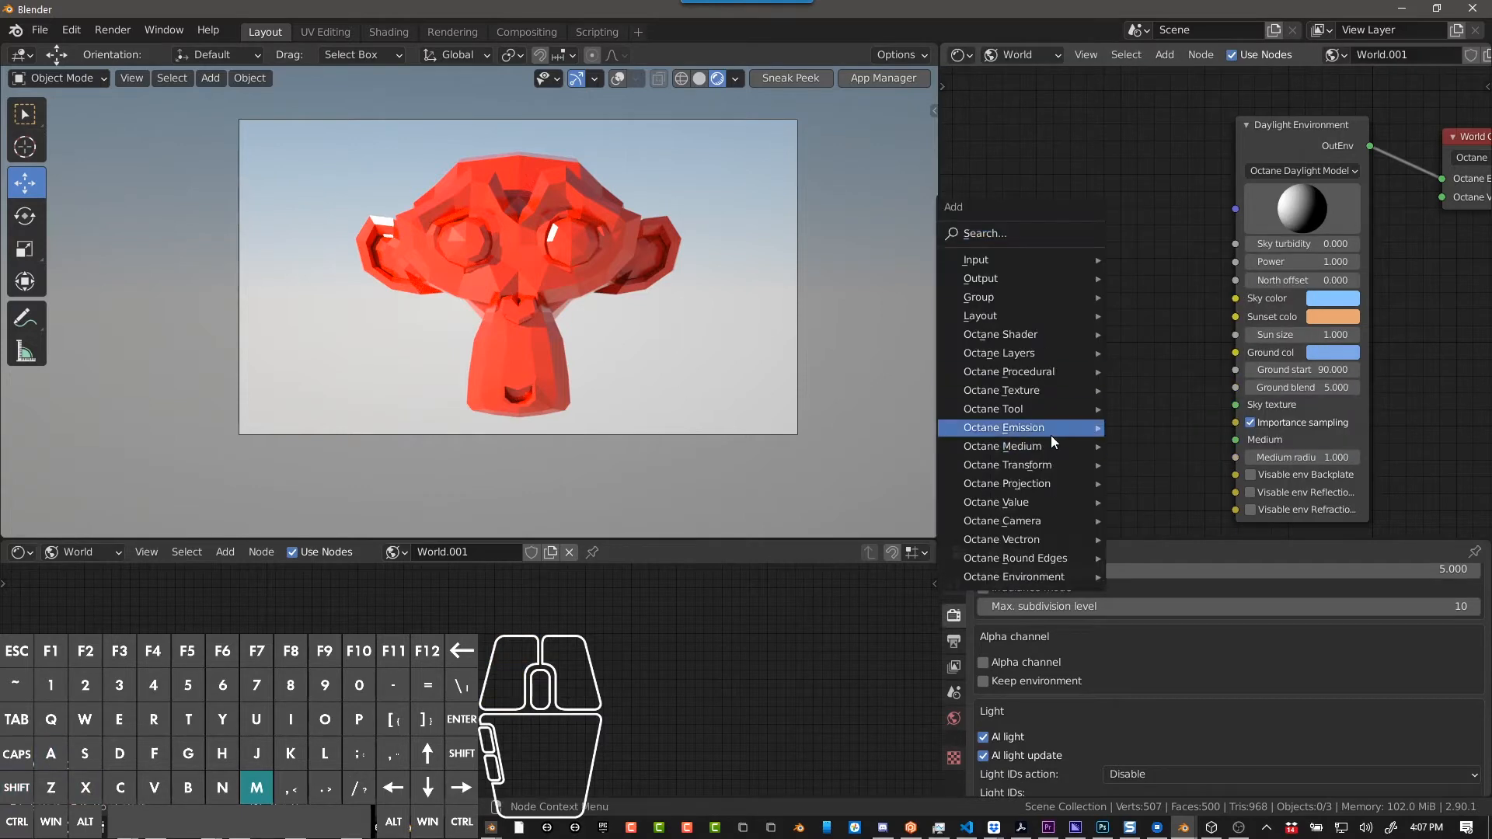
pyautogui.moveTo(999, 540)
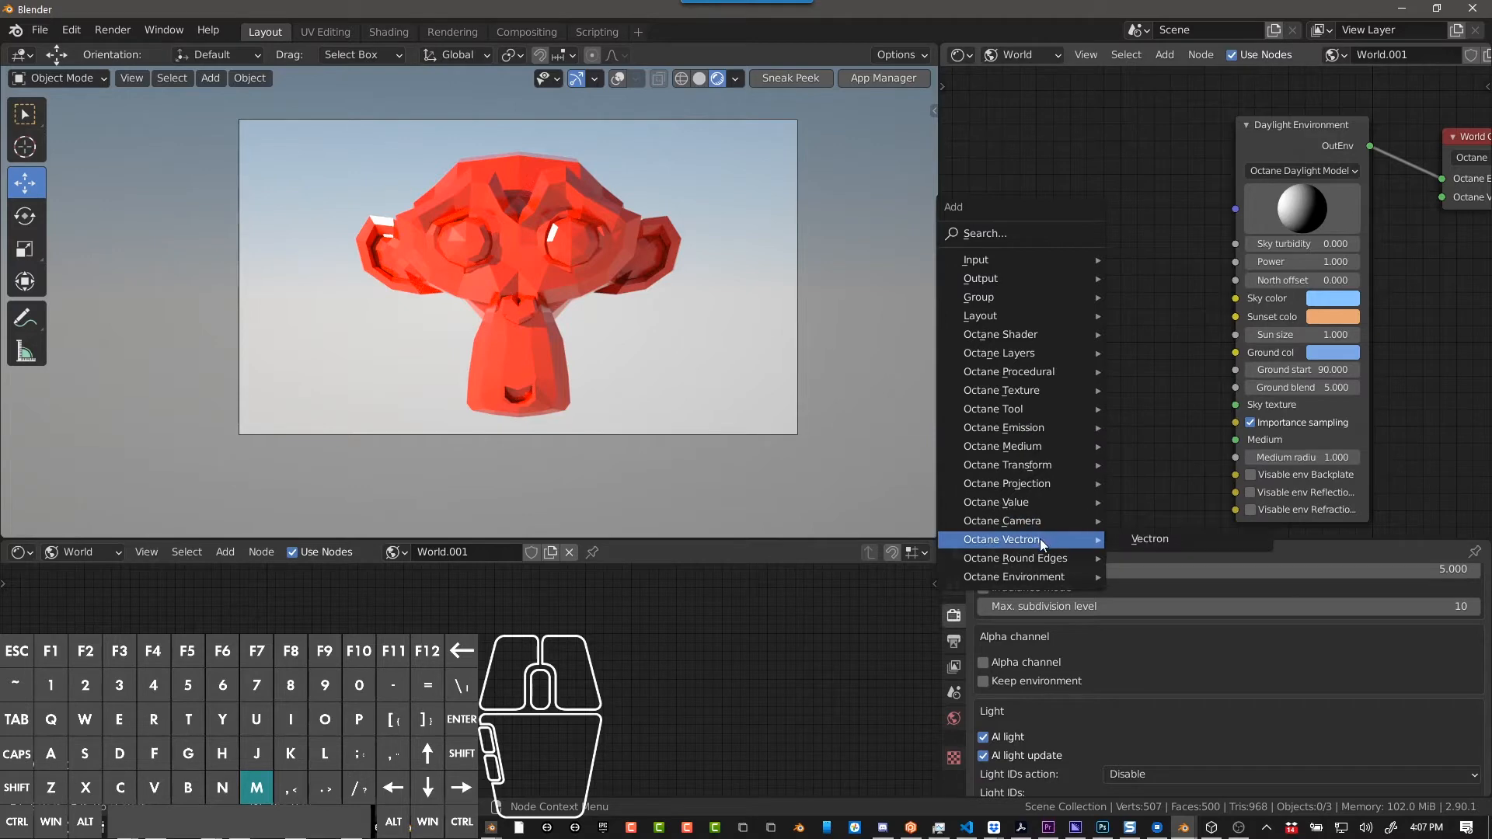
pyautogui.moveTo(996, 502)
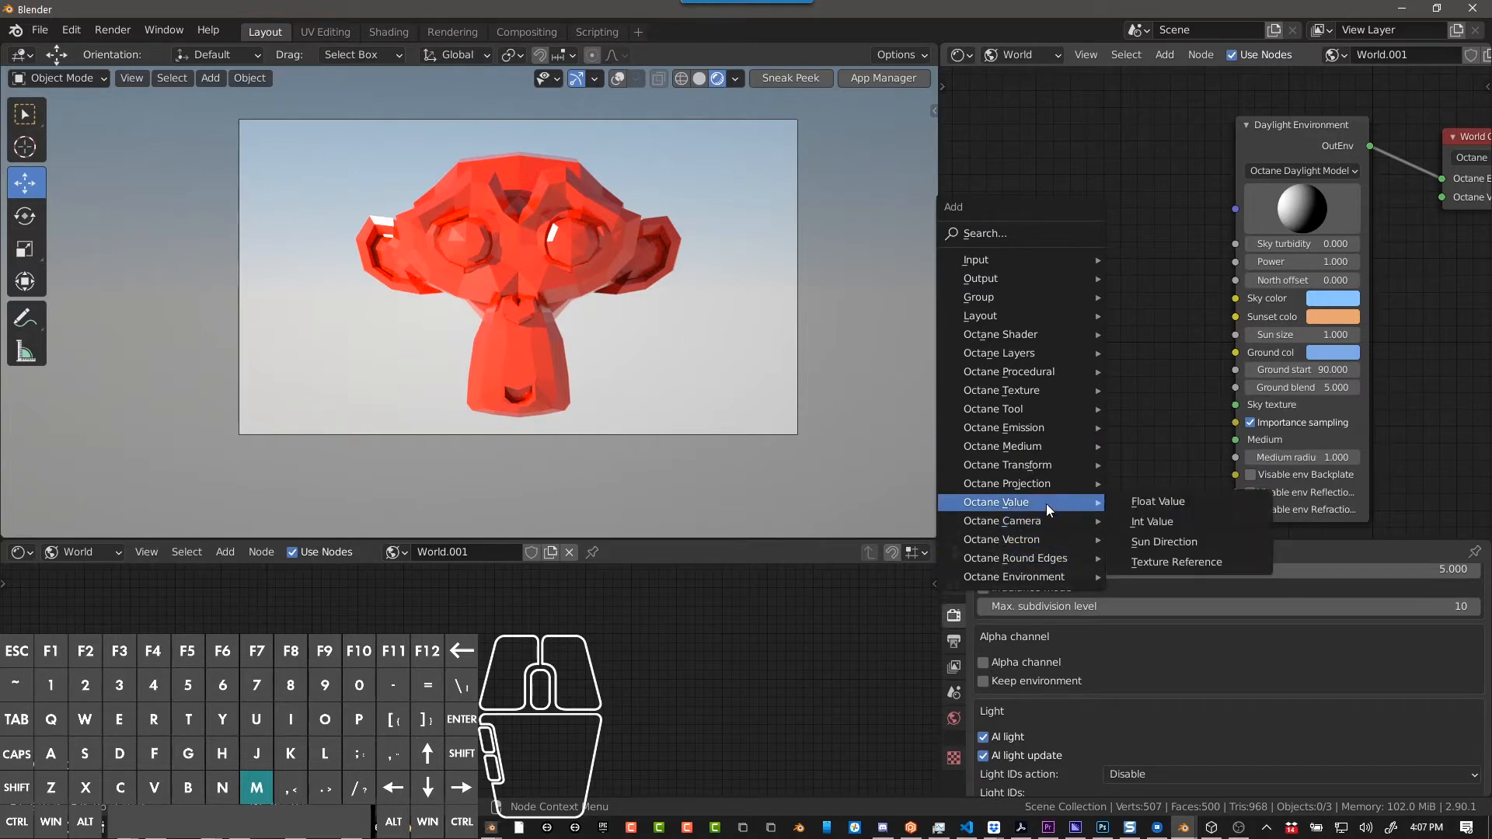
pyautogui.moveTo(1156, 502)
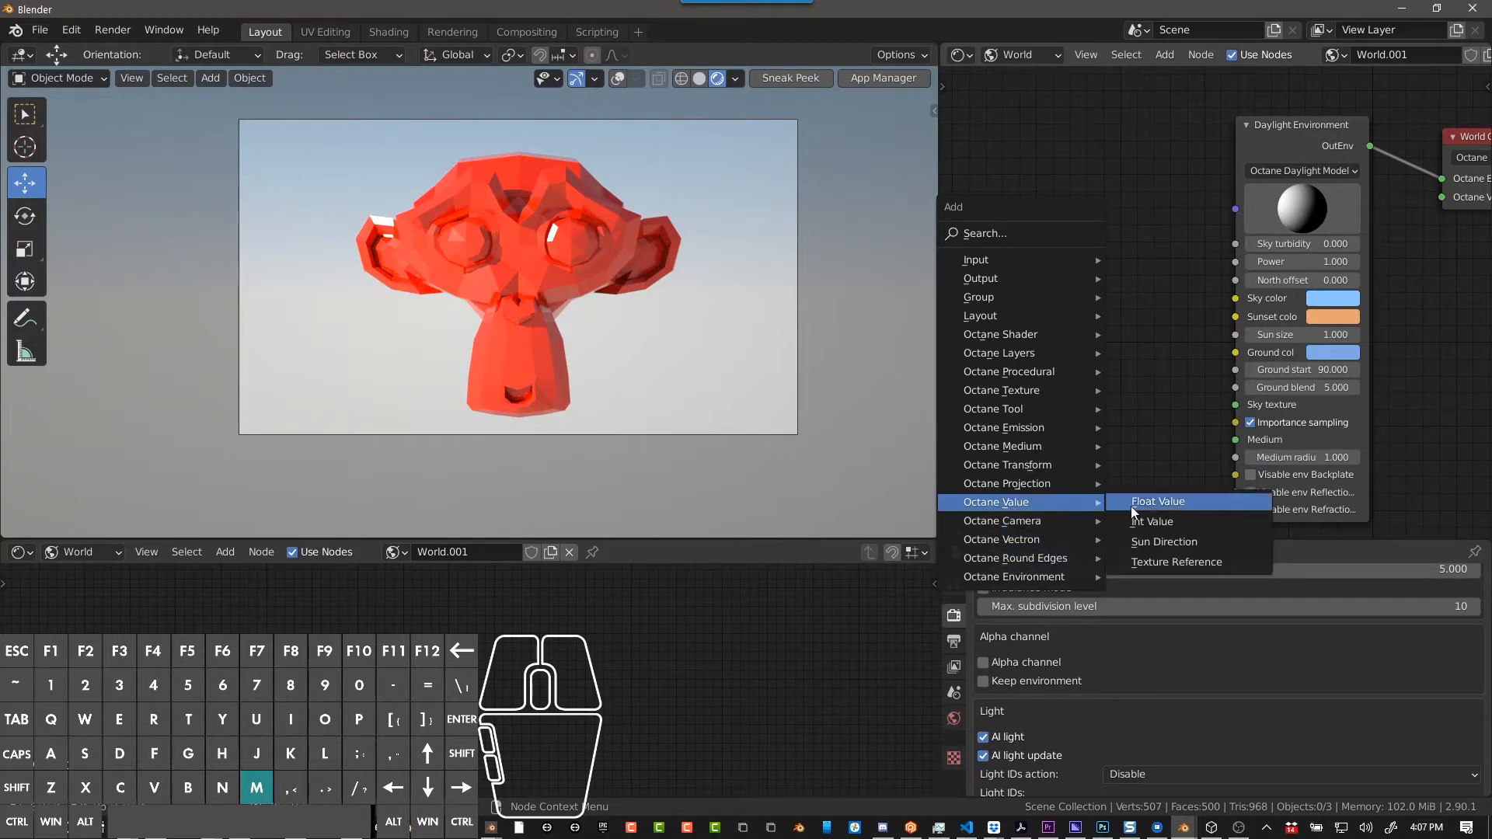
pyautogui.click(1162, 540)
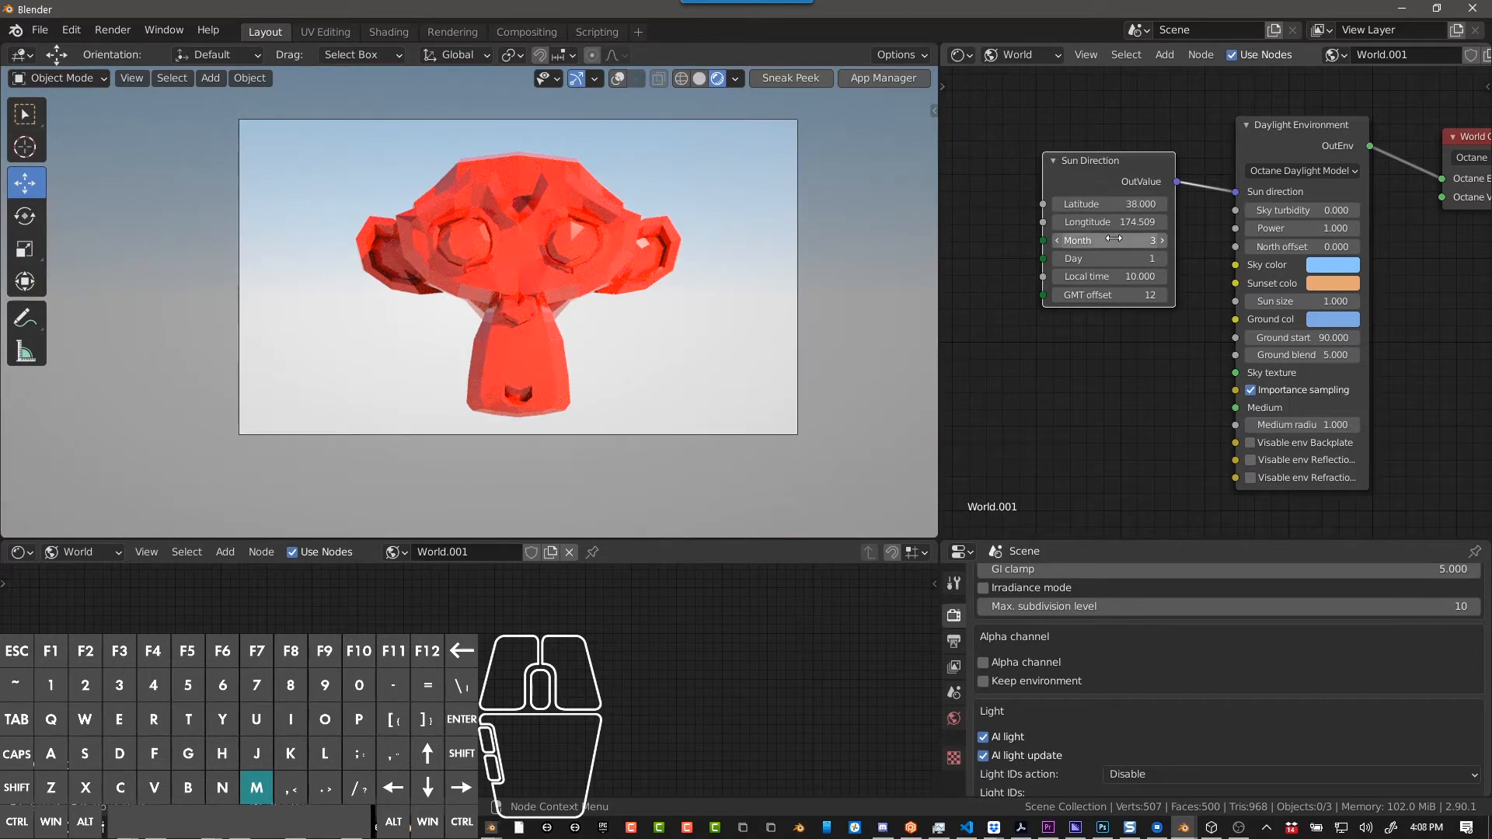
pyautogui.click(1108, 240)
pyautogui.write('12')
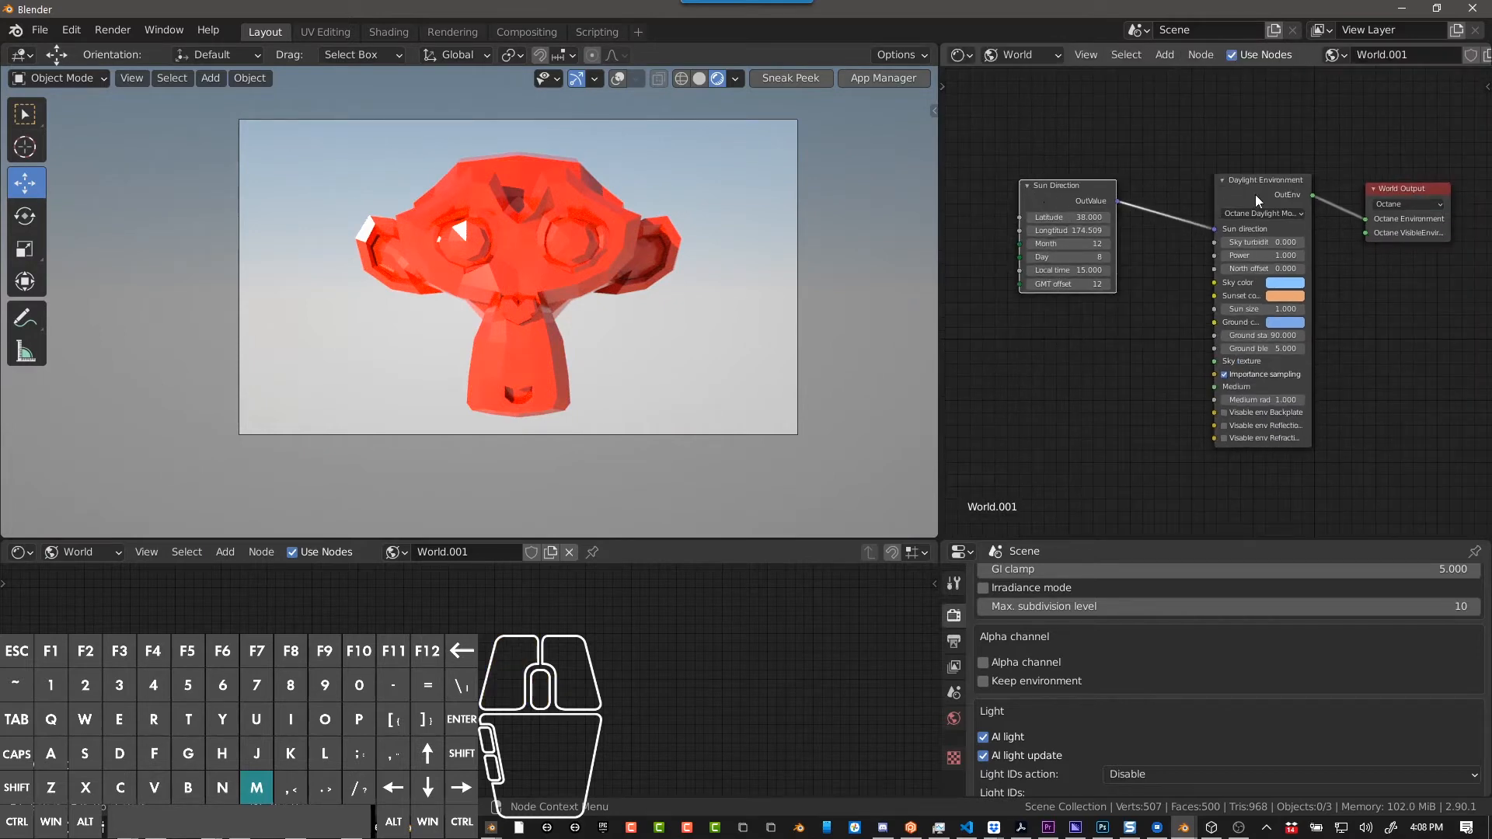
# Place a duplicate Sun Direction node with a later local time and tint the sunset colour pink.
pyautogui.moveTo(1066, 228); pyautogui.dragTo(1066, 366)
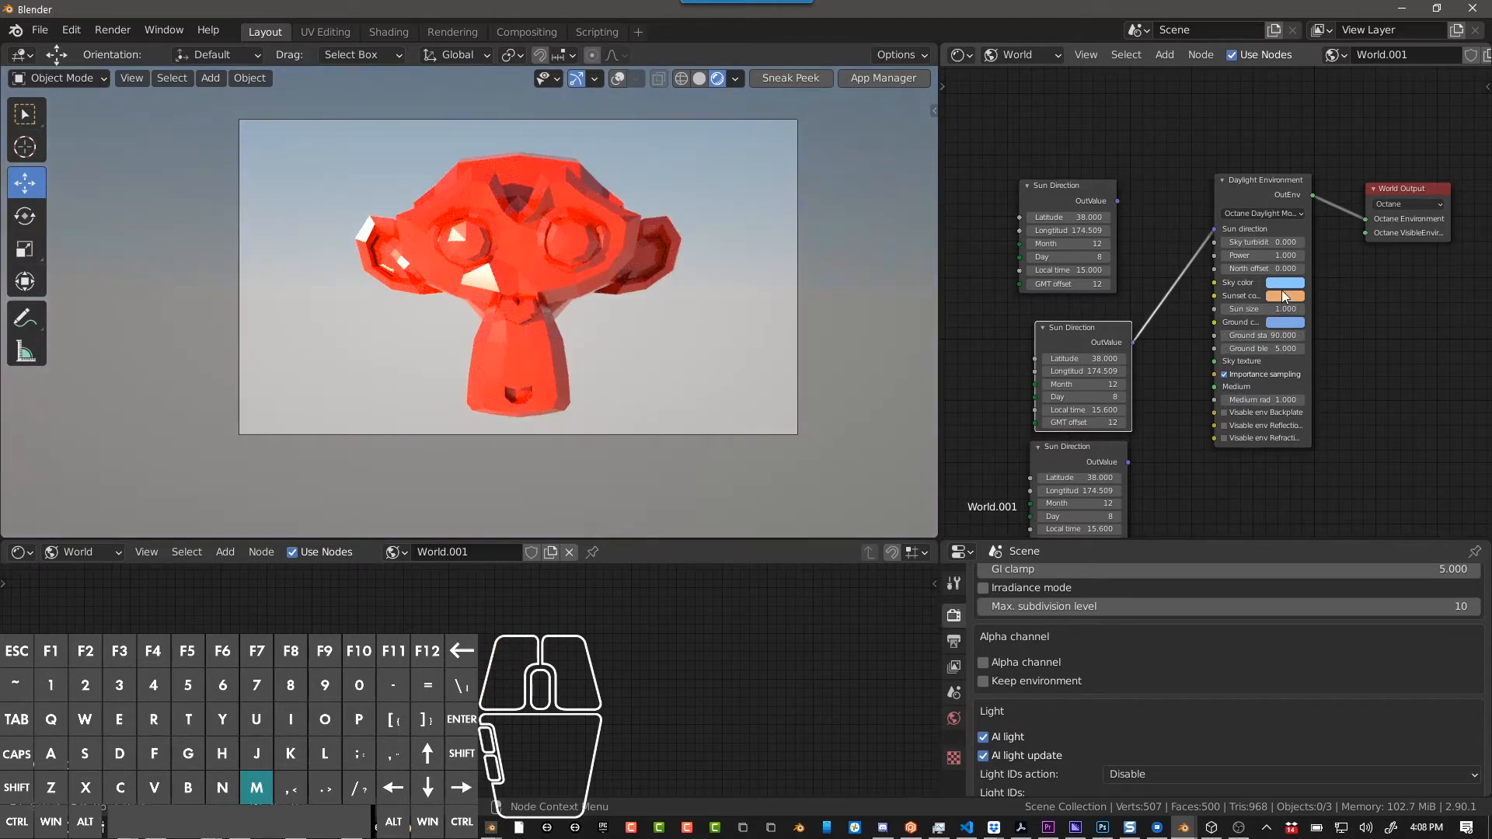
pyautogui.click(1285, 283)
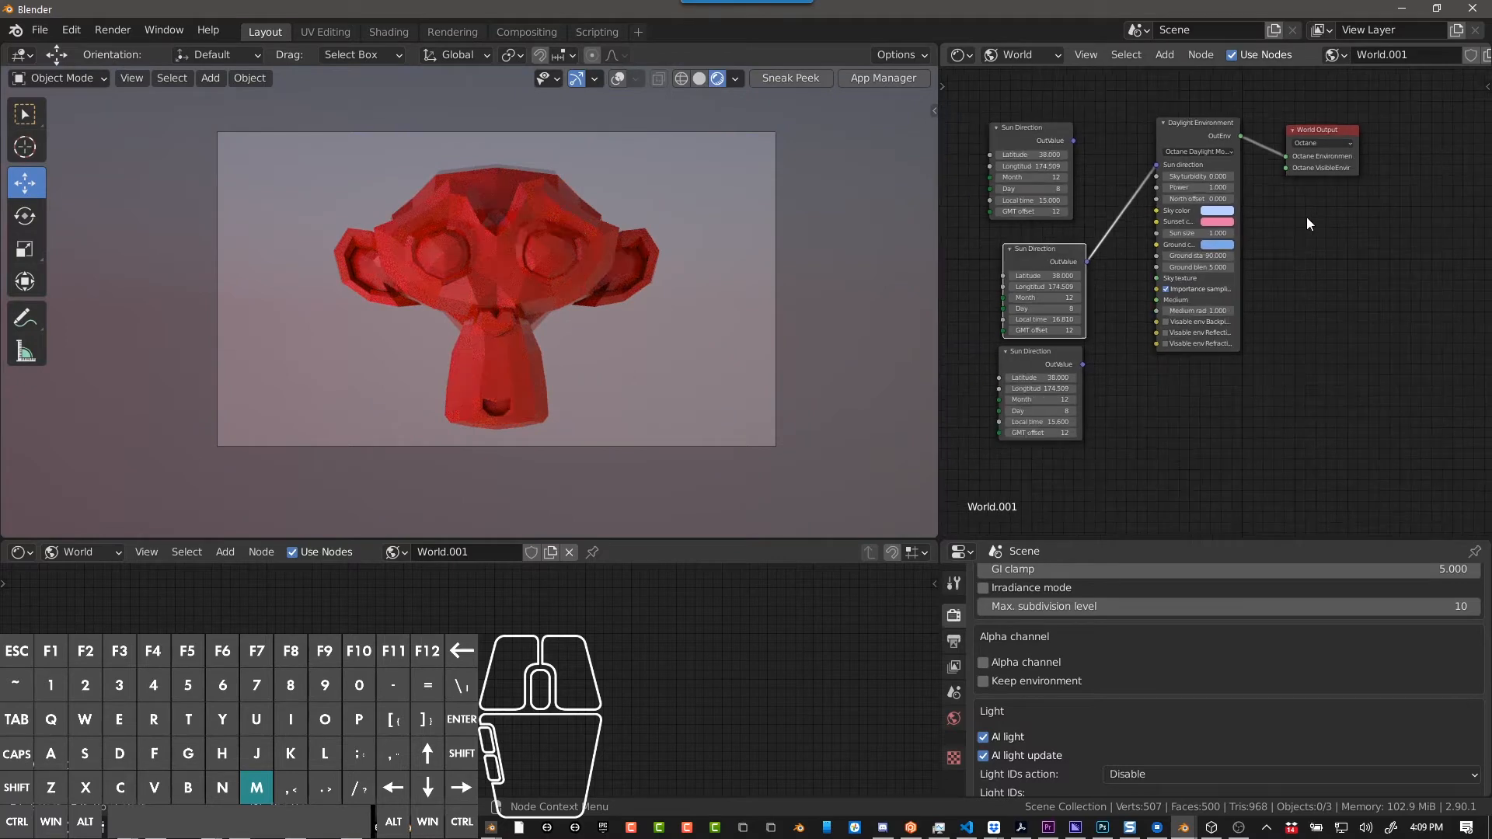
# Search 'env' and add a Planetary Environment node to the world tree.
pyautogui.click(1162, 54)
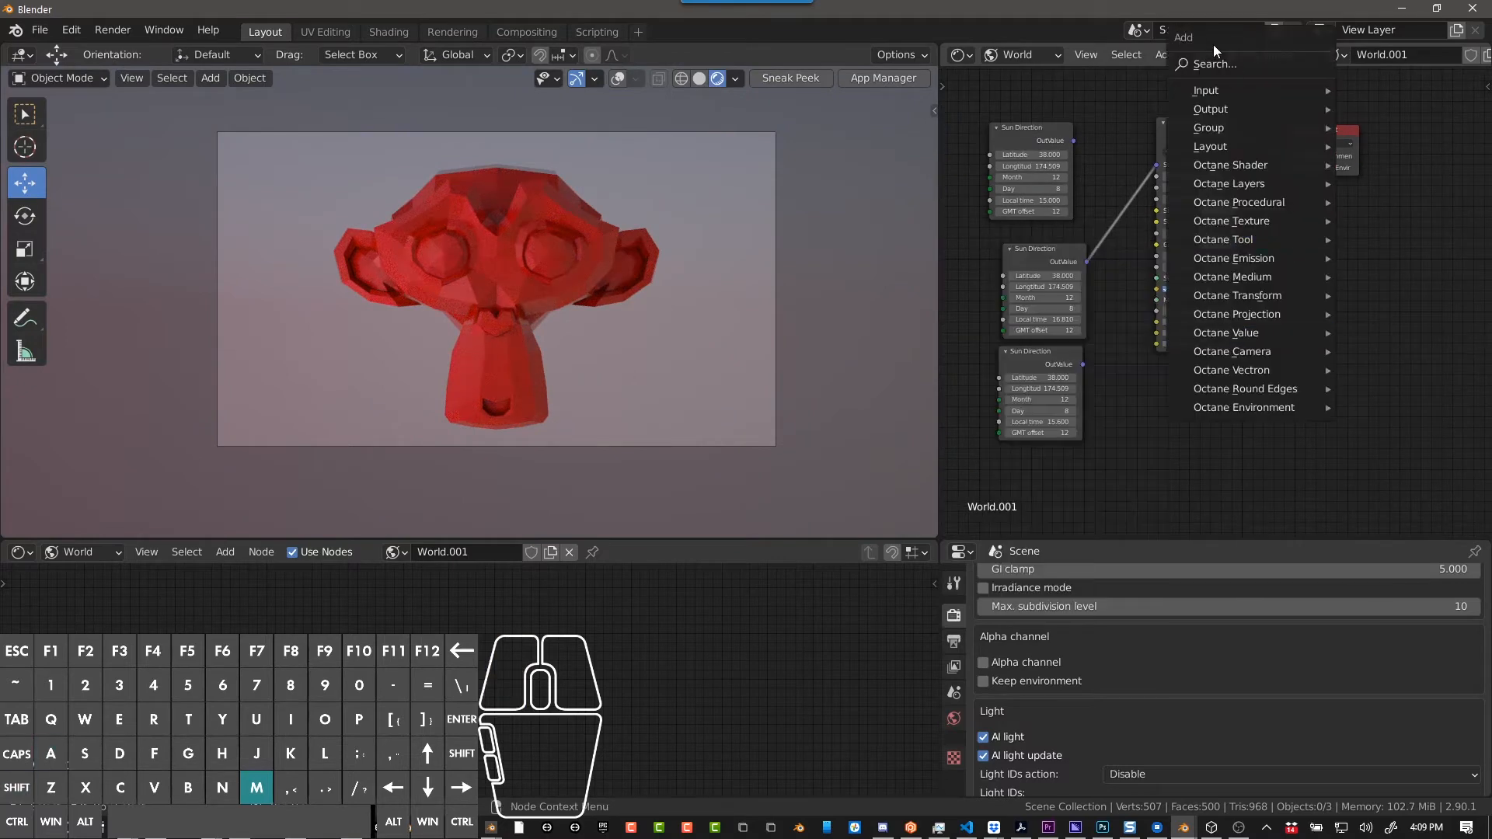
pyautogui.write('env')
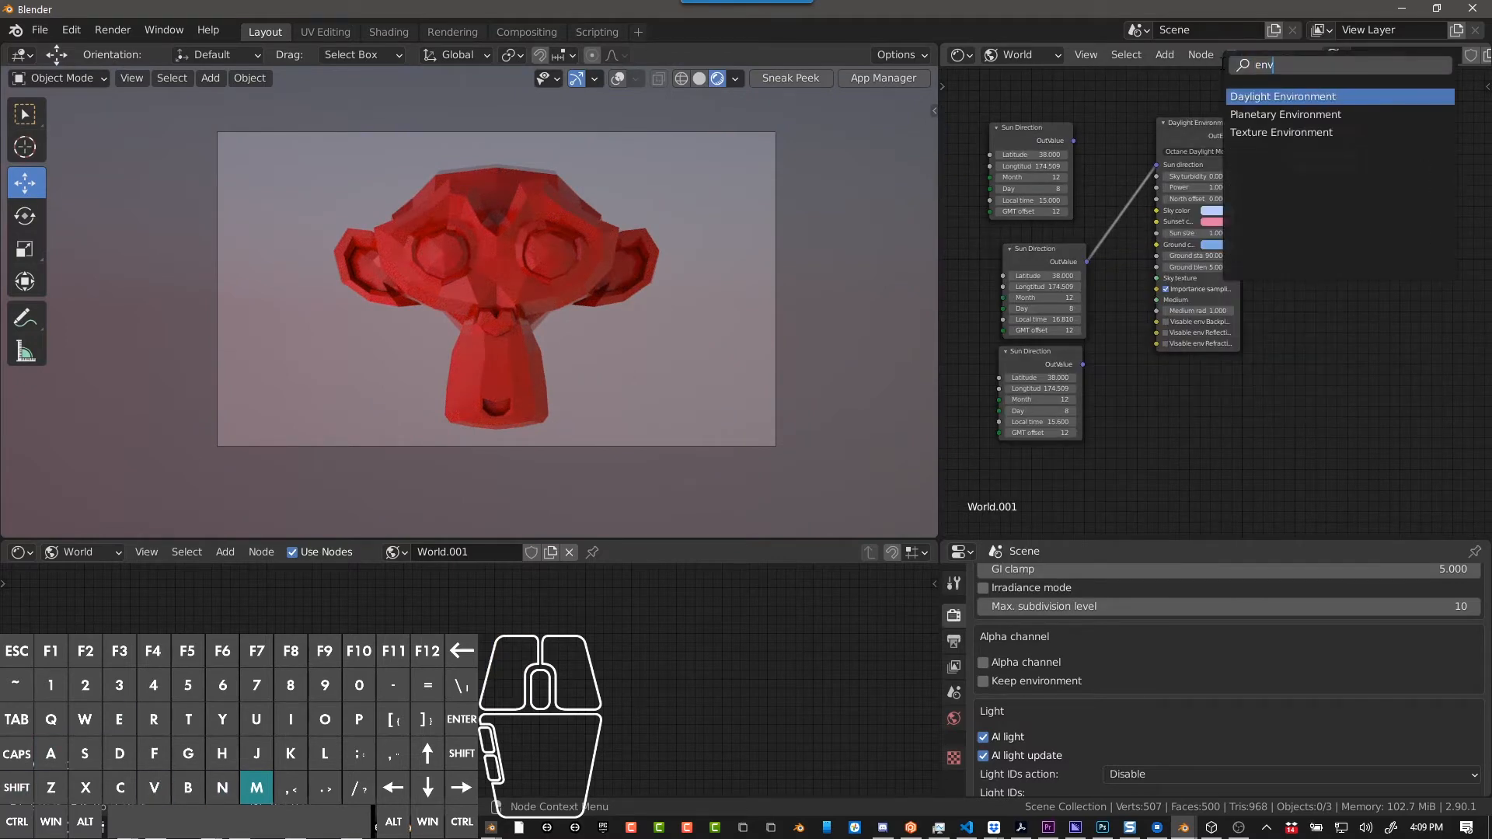
pyautogui.click(1285, 113)
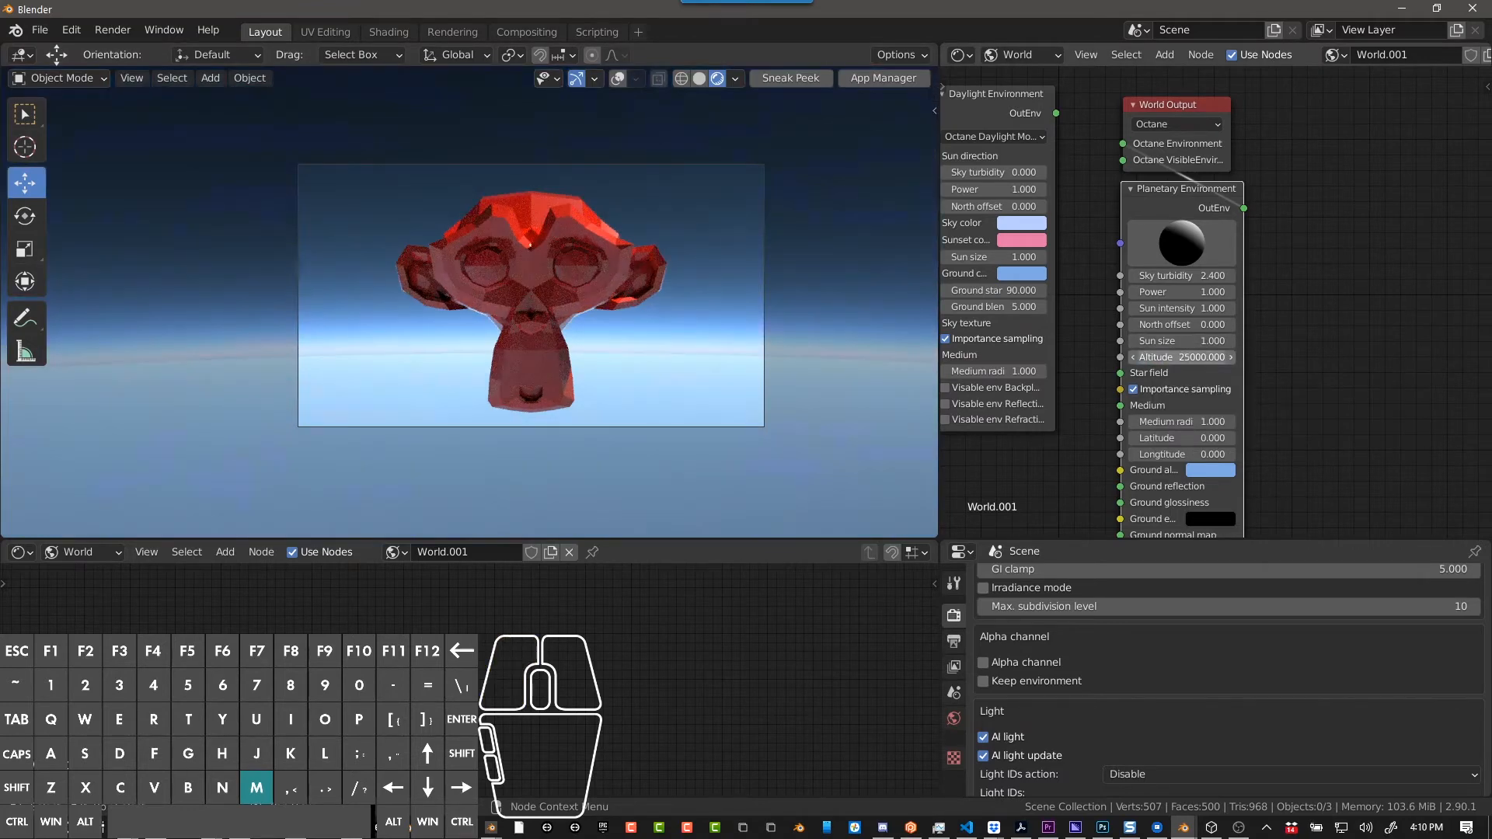
# Raise the Planetary Environment altitude to 1,000,000 to reveal Earth's curve.
pyautogui.doubleClick(1179, 357)
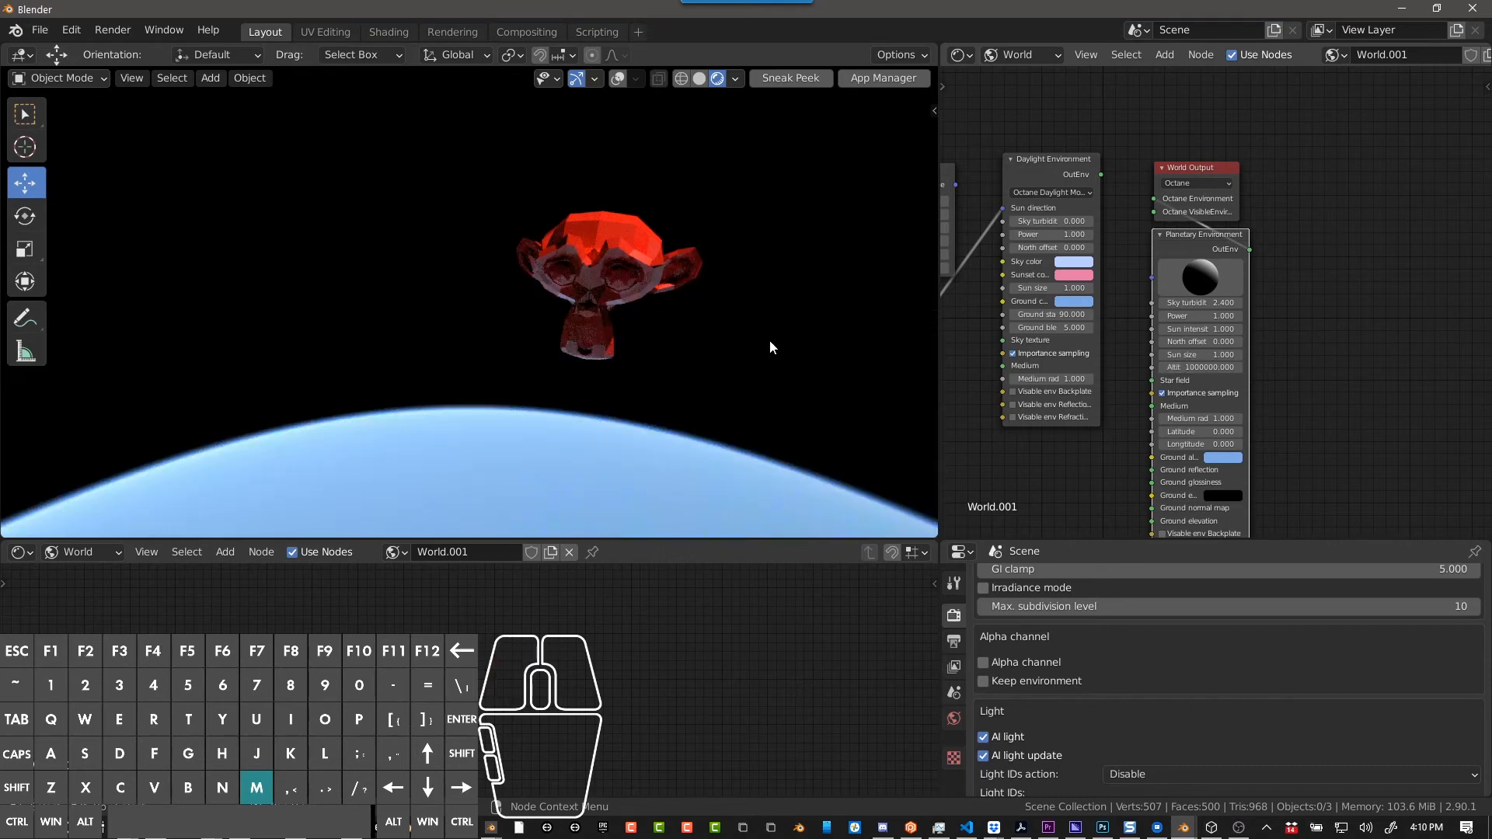
# Push the planetary altitude to 5,000,000 and then 15,000,000 to show the whole globe.
pyautogui.click(1201, 367)
pyautogui.write('5000000.000')
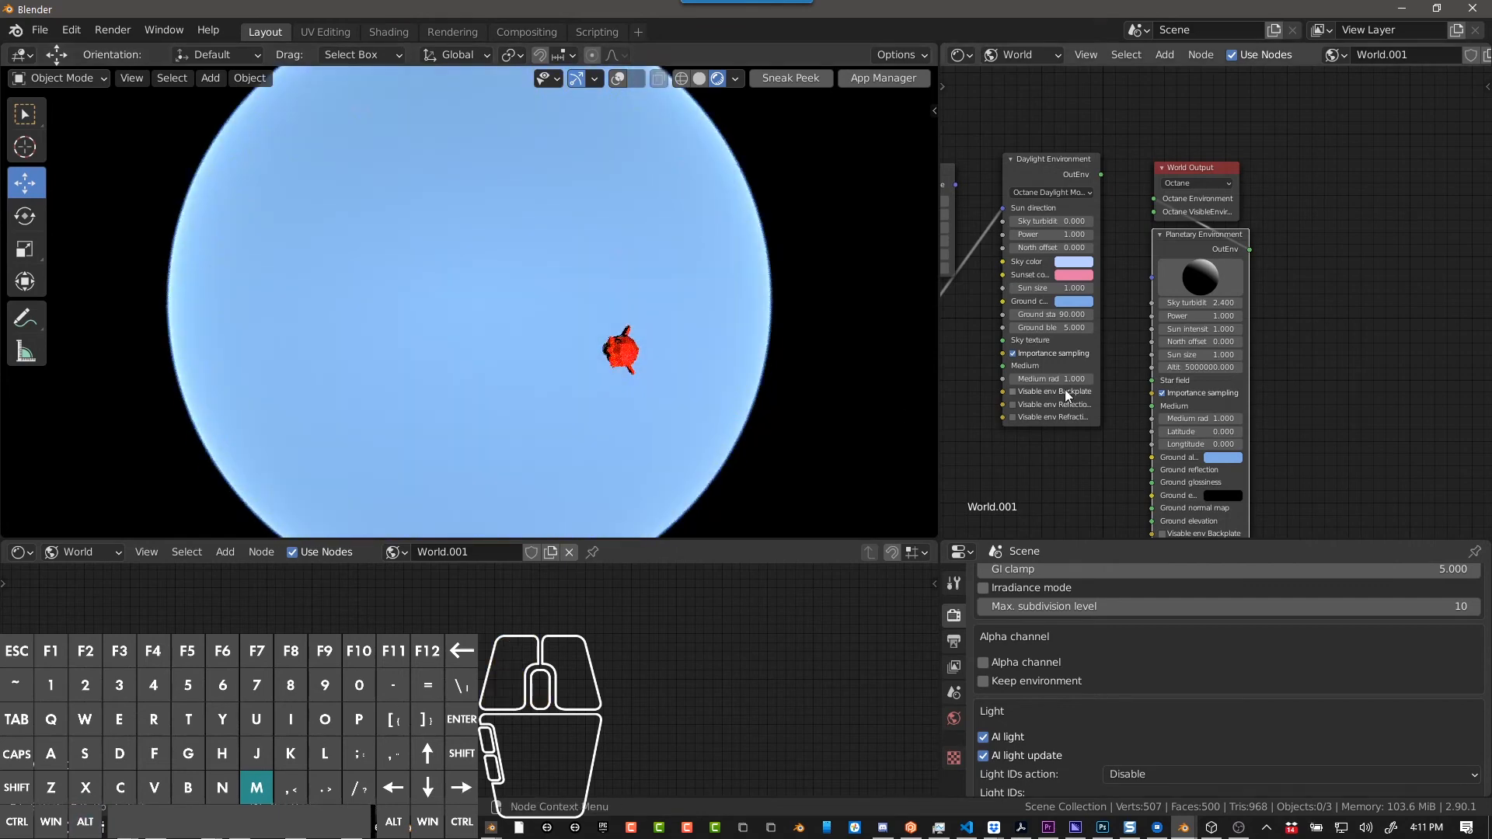
pyautogui.click(1198, 367)
pyautogui.write('1')
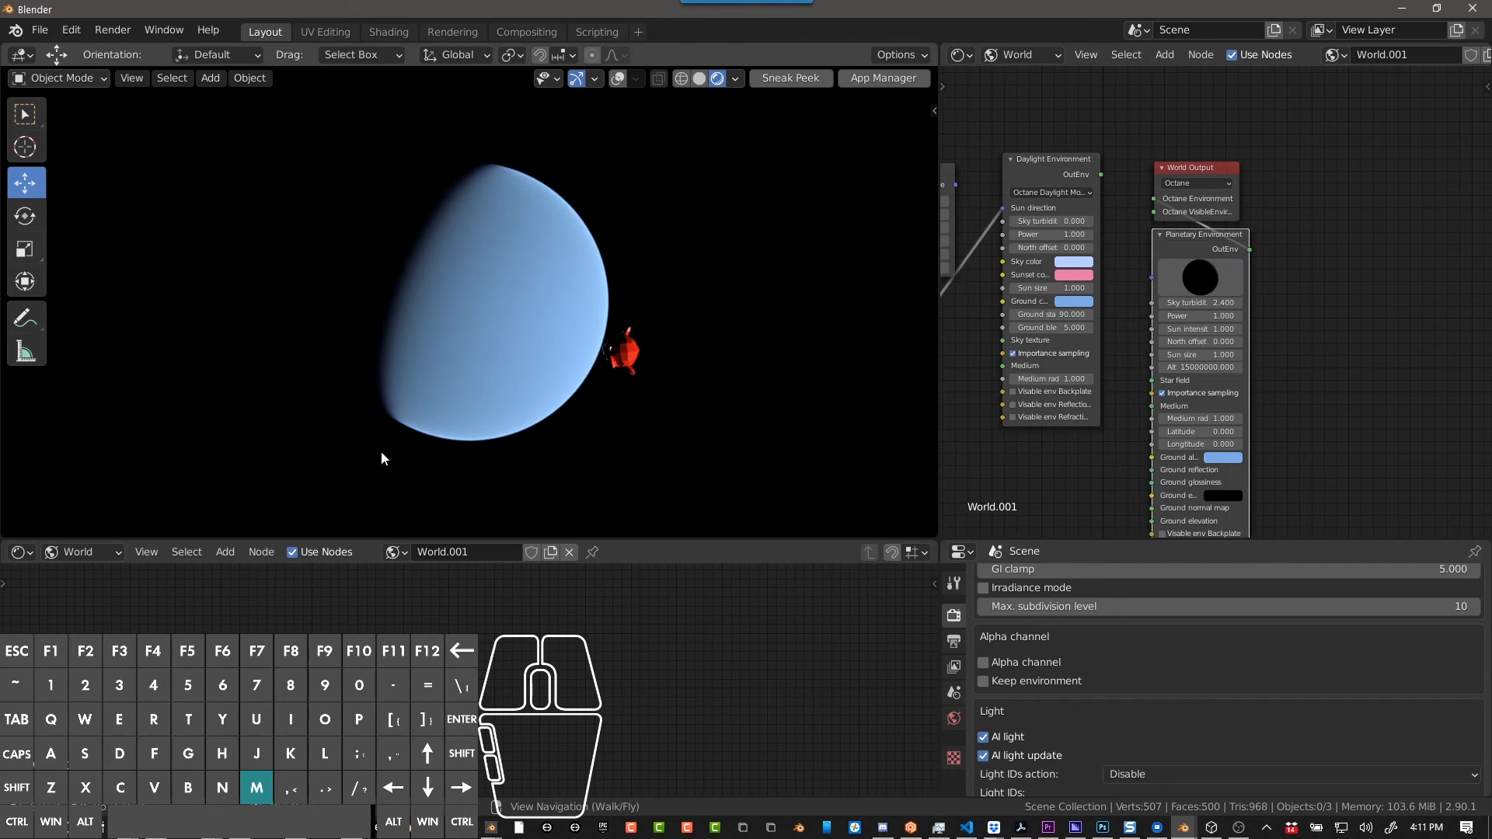
pyautogui.moveTo(315, 406)
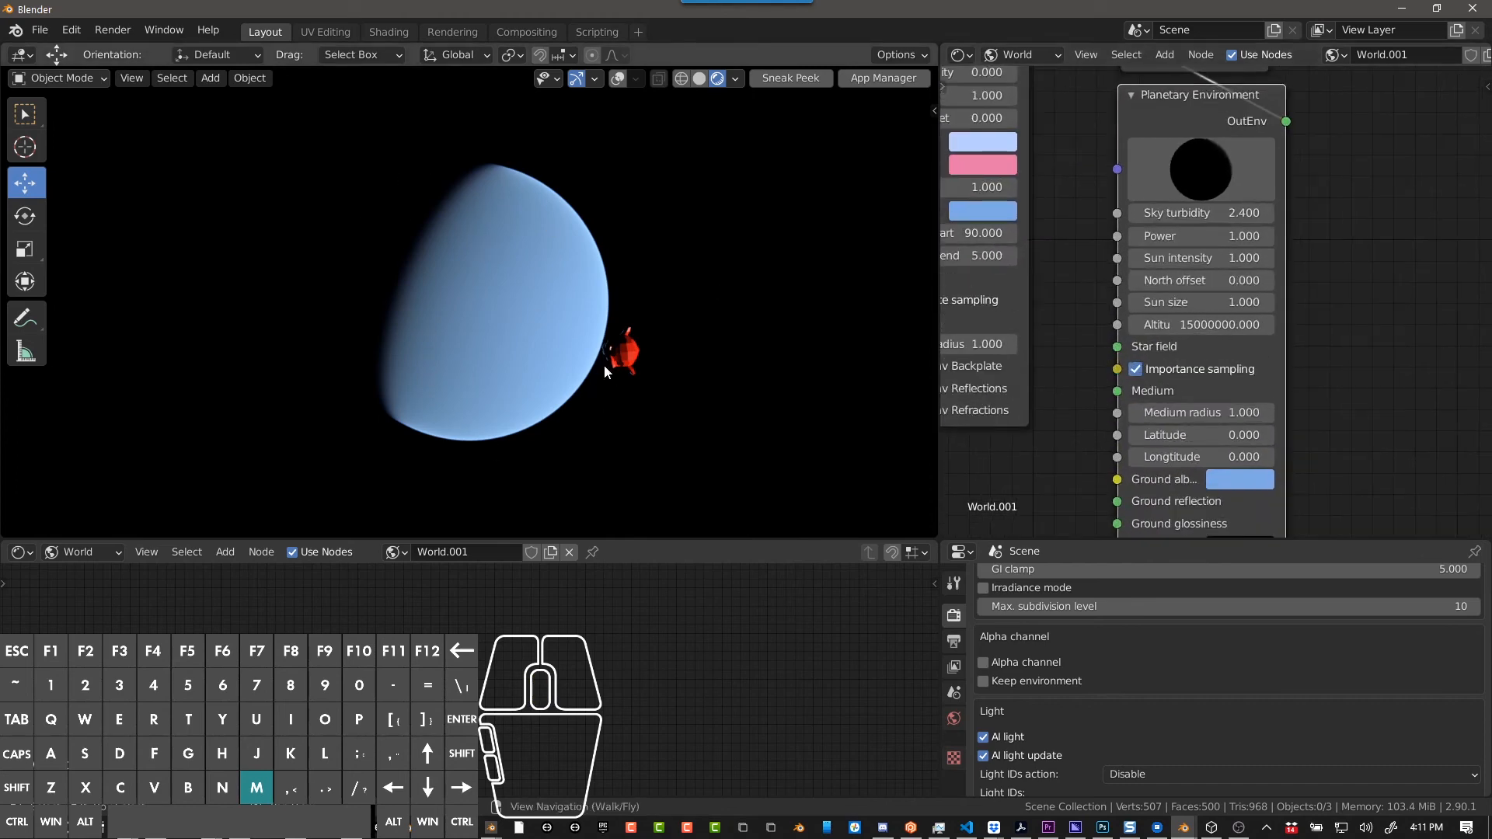
pyautogui.moveTo(632, 393)
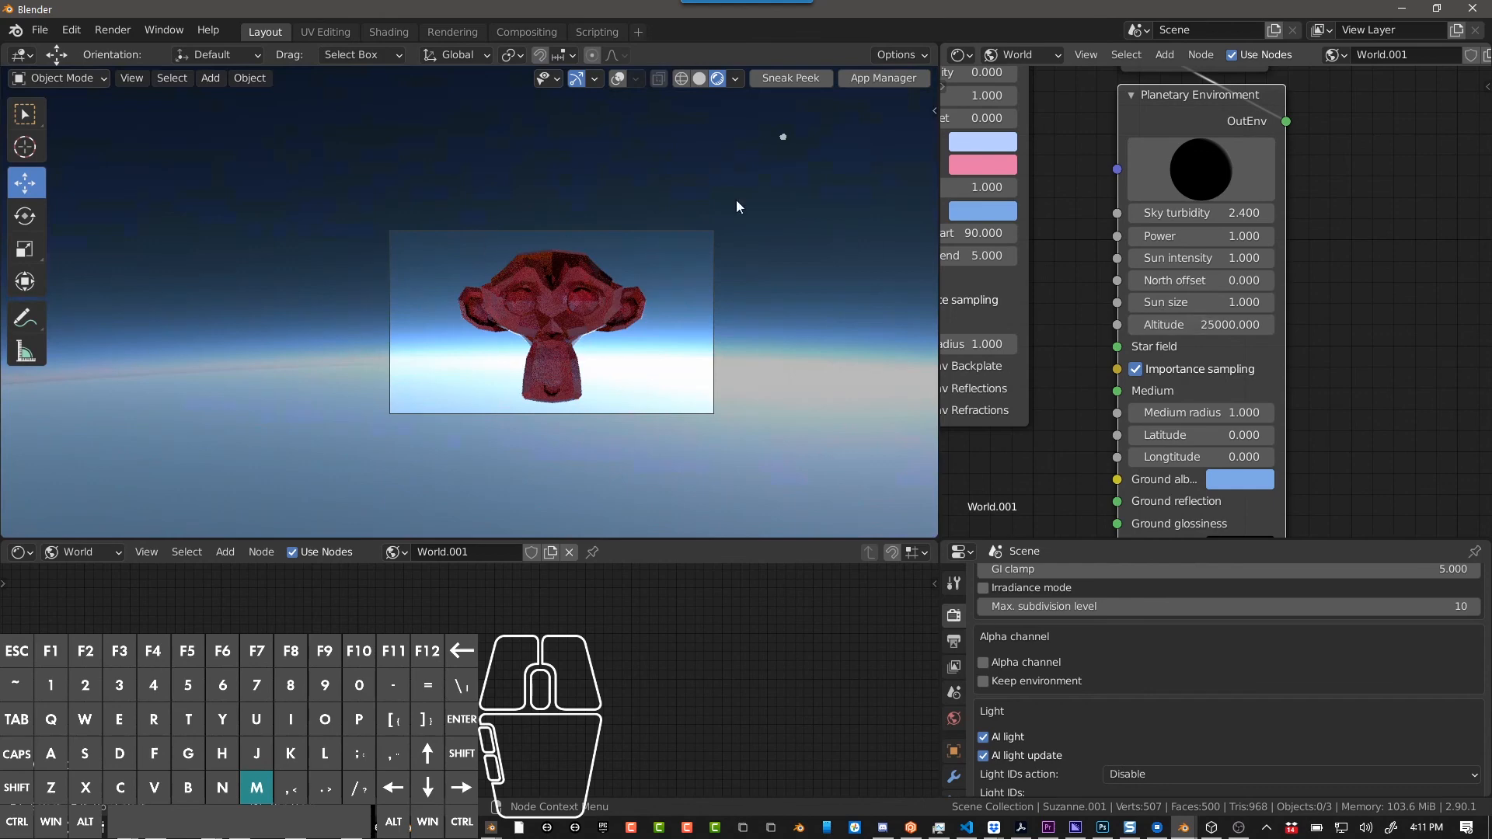
# Bring the planetary altitude back down to 25,000 for the horizon glow view.
pyautogui.doubleClick(1198, 324)
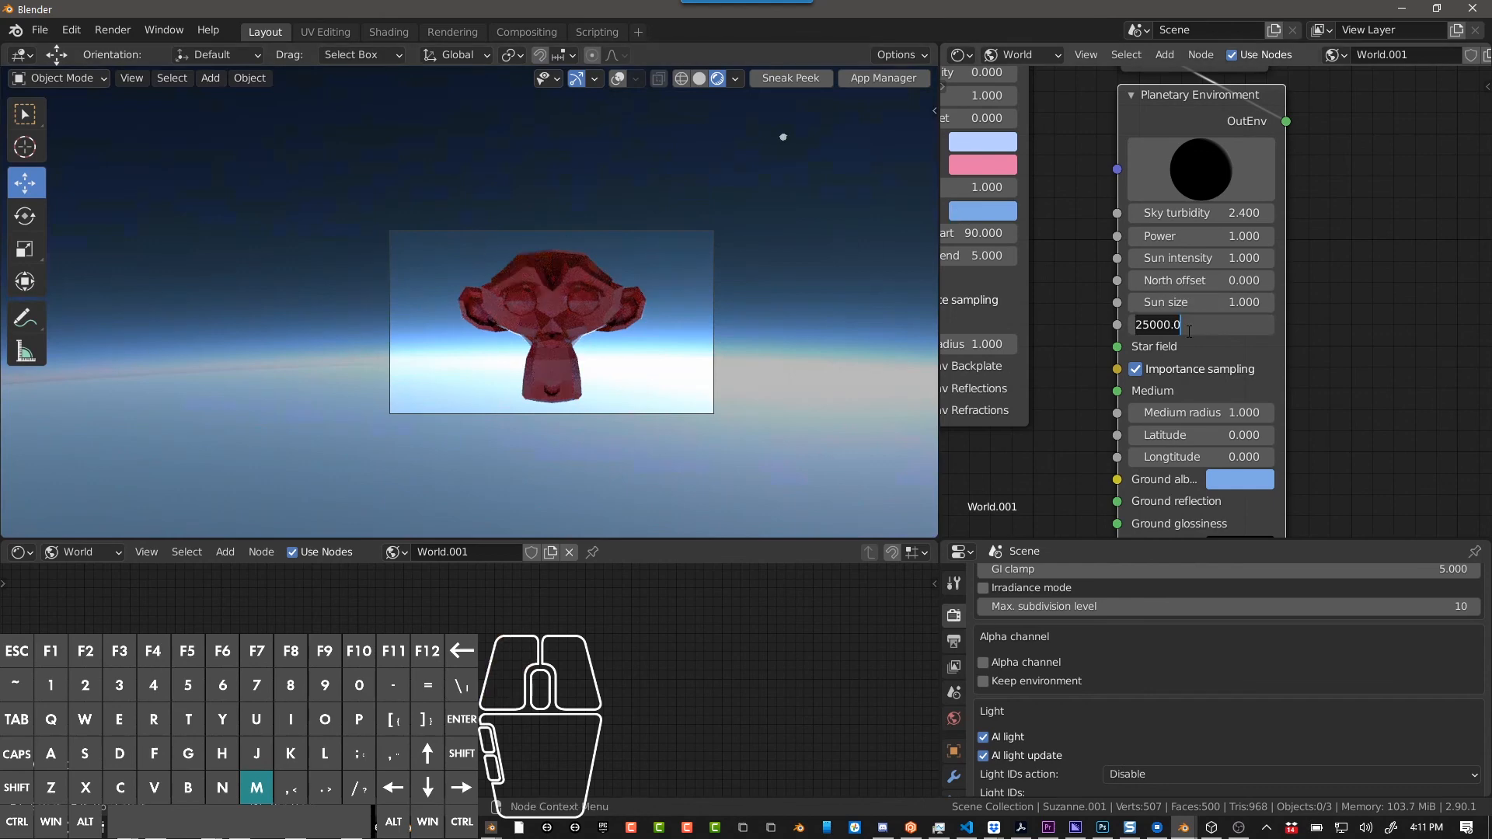